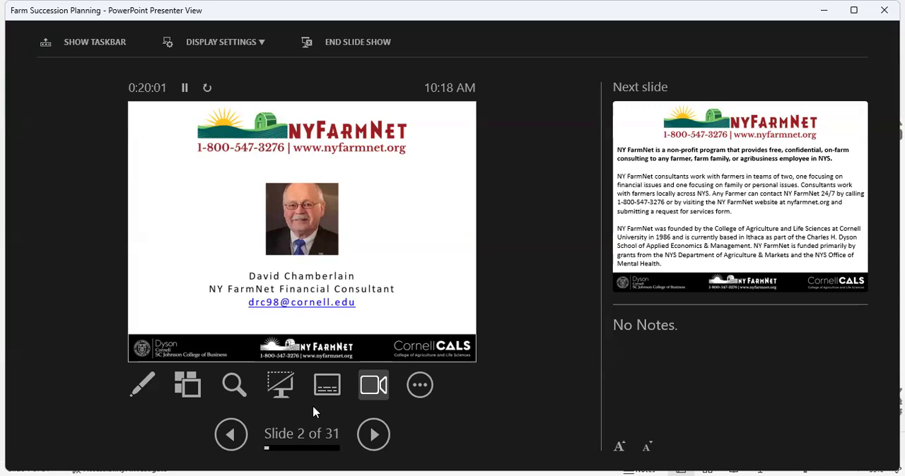
{"action": "mouse_move", "coordinate": [373, 434]}
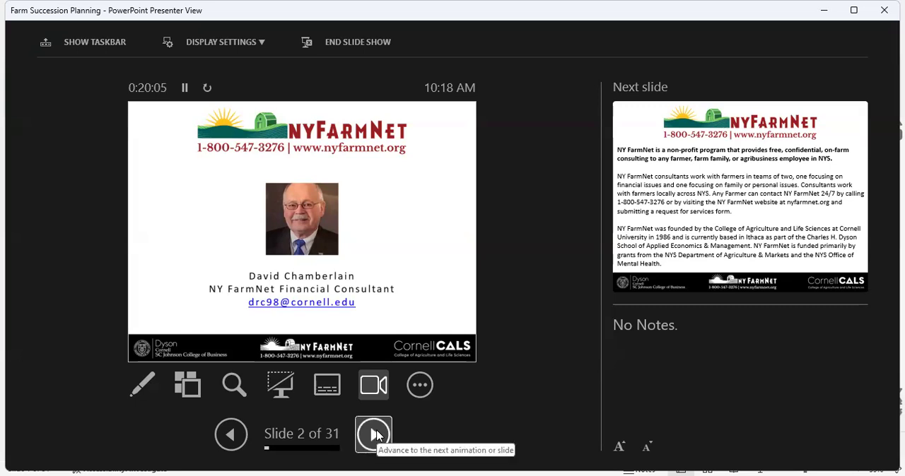
Advance from the contact slide to slide 3, the NY FarmNet consulting overview.
{"action": "left_click", "coordinate": [373, 434]}
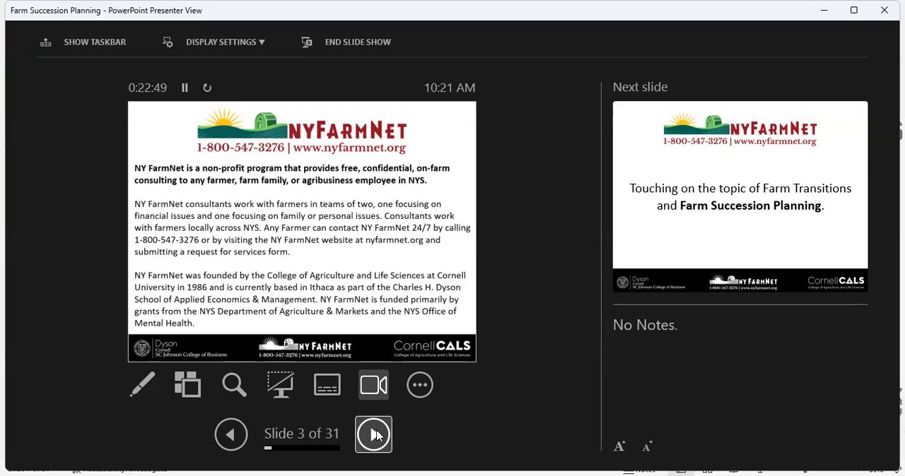
Advance to slide 4 of 31, Farm Transitions and Farm Succession Planning.
{"action": "left_click", "coordinate": [373, 434]}
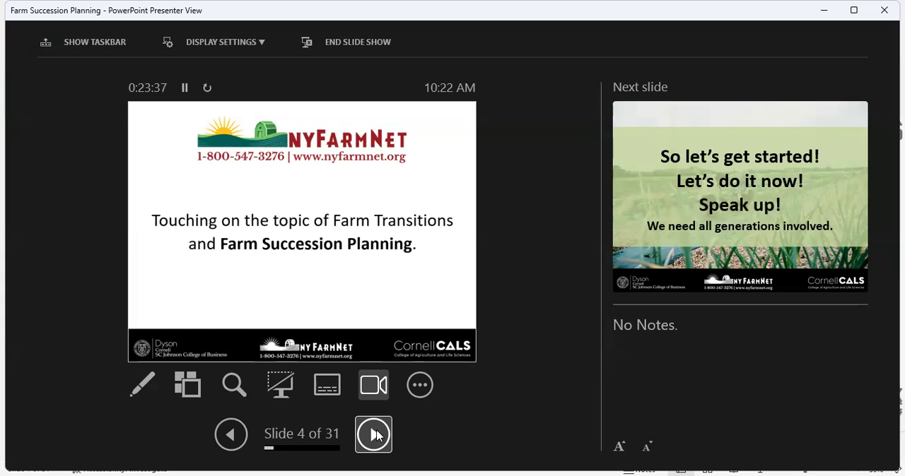
Advance to slide 5 of 31, "So let's get started!".
{"action": "left_click", "coordinate": [373, 434]}
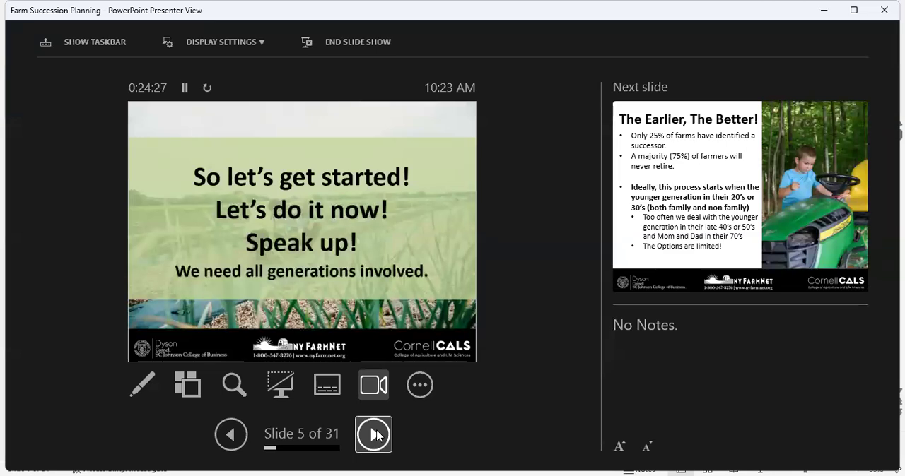
Advance to slide 6 of 31, "The Earlier, The Better!" with successor statistics.
{"action": "left_click", "coordinate": [373, 433]}
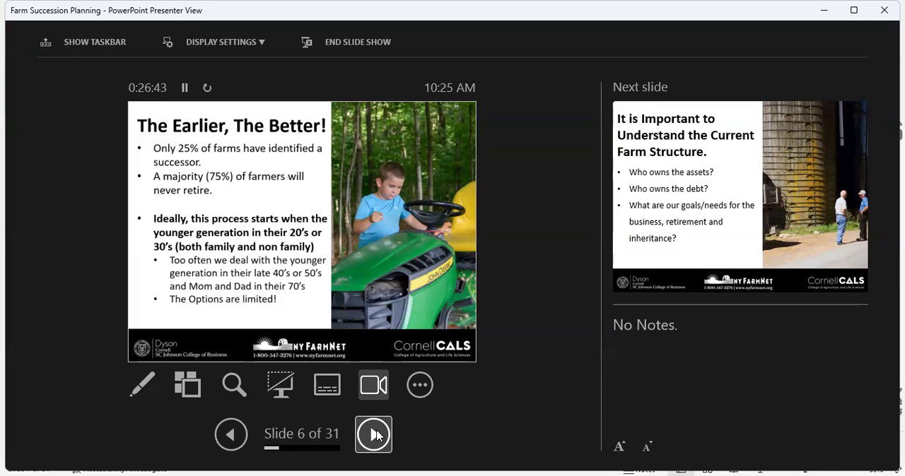
Advance to slide 7 of 31, asking who owns the farm's assets and debt.
{"action": "left_click", "coordinate": [373, 434]}
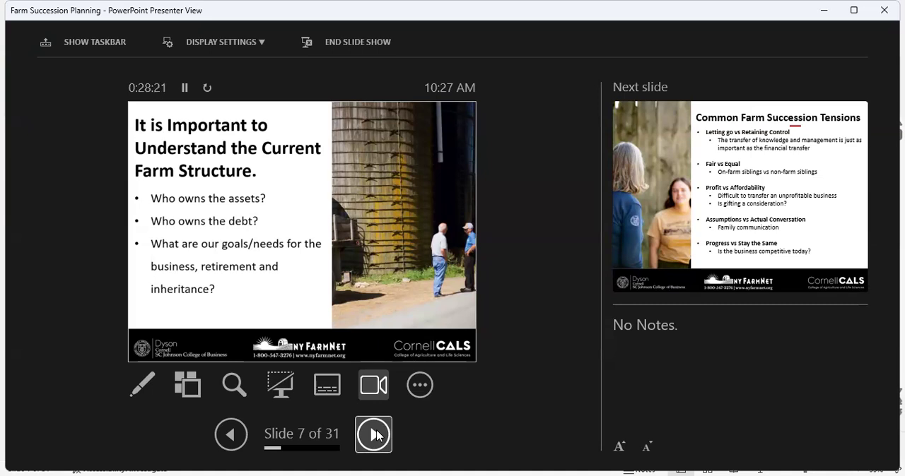
Advance to slide 8 of 31, Common Farm Succession Tensions.
{"action": "left_click", "coordinate": [373, 434]}
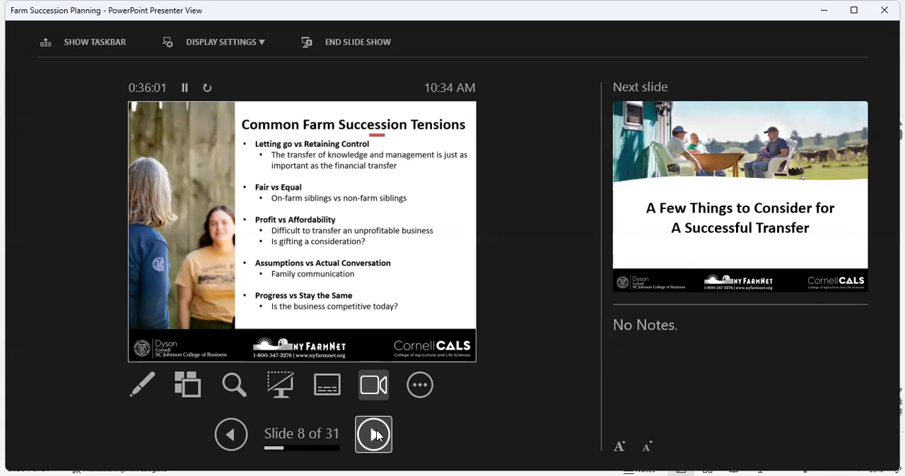
Advance to slide 9 of 31, A Few Things to Consider for A Successful Transfer.
{"action": "left_click", "coordinate": [373, 434]}
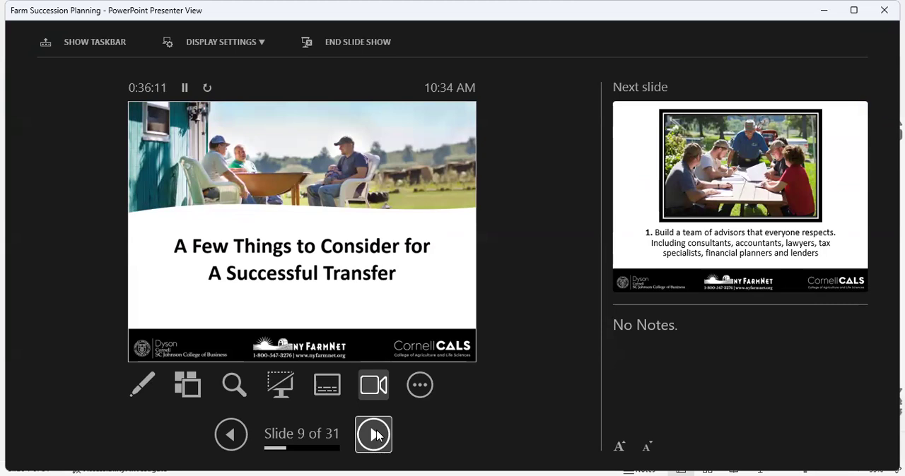
Advance to slide 10 of 31, on building a team of respected advisors.
{"action": "left_click", "coordinate": [373, 434]}
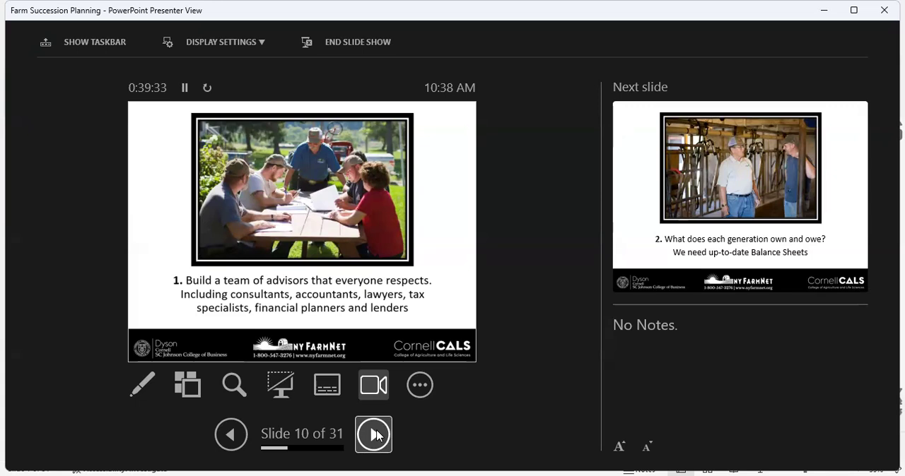
Advance to slide 11 of 31, on each generation's assets, debts and balance sheets.
{"action": "left_click", "coordinate": [373, 433]}
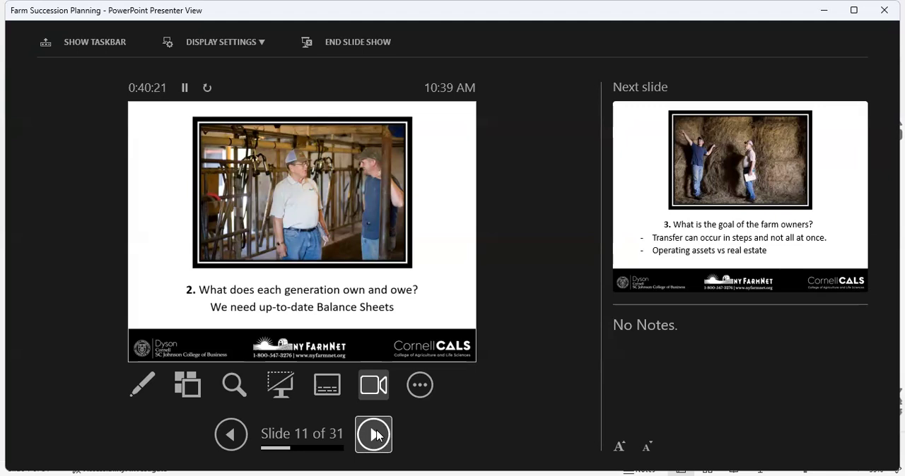
Advance to slide 12 of 31, on the farm owners' goals and stepwise transfer.
{"action": "left_click", "coordinate": [373, 433]}
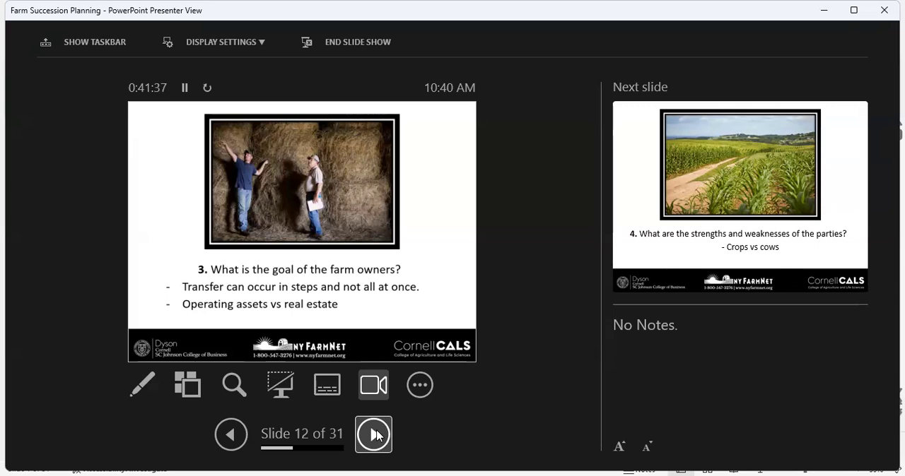
Advance to slide 13, the parties' strengths and weaknesses: crops versus cows.
{"action": "left_click", "coordinate": [373, 433]}
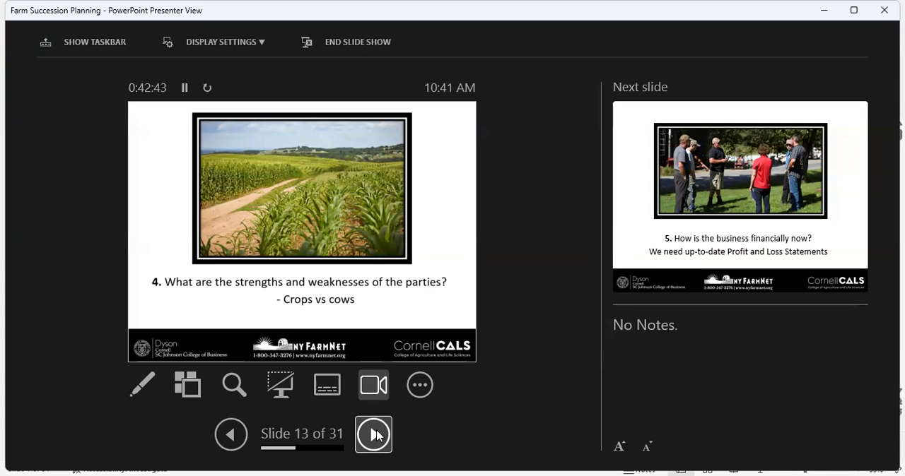
Advance to slide 14 on business finances and profit and loss statements.
{"action": "left_click", "coordinate": [373, 434]}
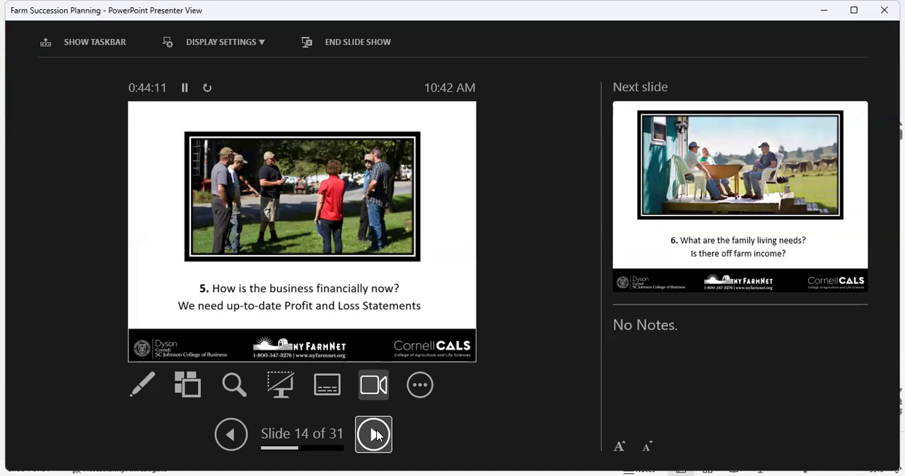
Advance to slide 15, 'What are the family living needs?', covering off-farm income.
{"action": "left_click", "coordinate": [373, 434]}
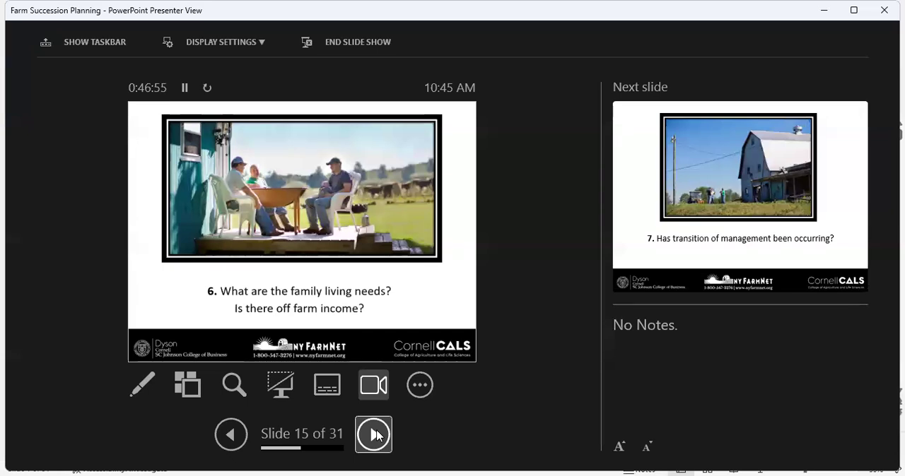
Advance to slide 16, 'Has transition of management been occurring?'.
{"action": "left_click", "coordinate": [374, 434]}
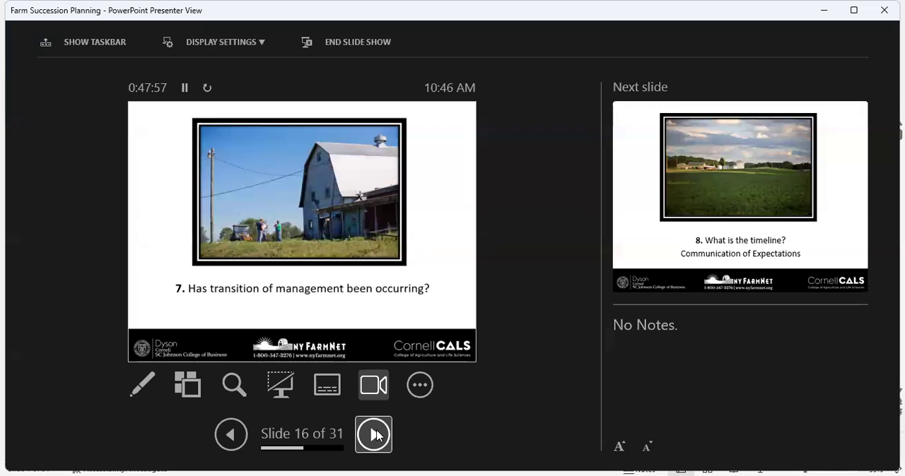
Advance to slide 17, 'What is the timeline?', on communicating expectations.
{"action": "left_click", "coordinate": [373, 434]}
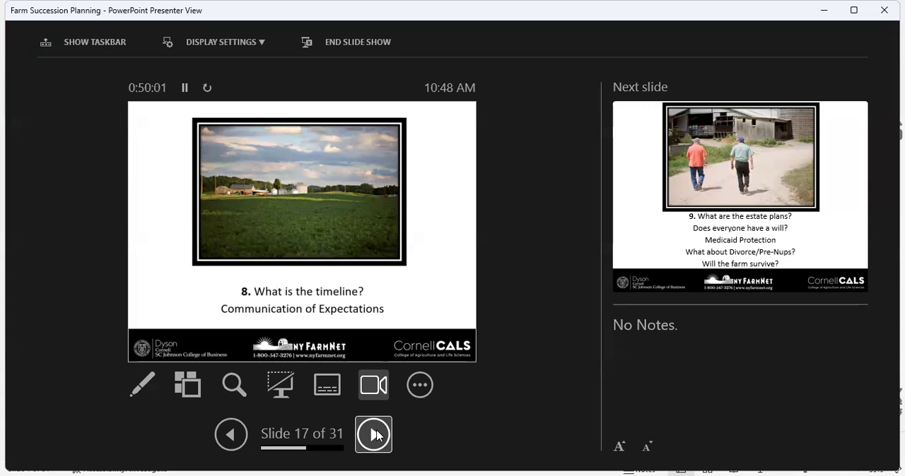
Advance to slide 18, 'What are the estate plans?', covering wills and Medicaid protection.
{"action": "left_click", "coordinate": [373, 434]}
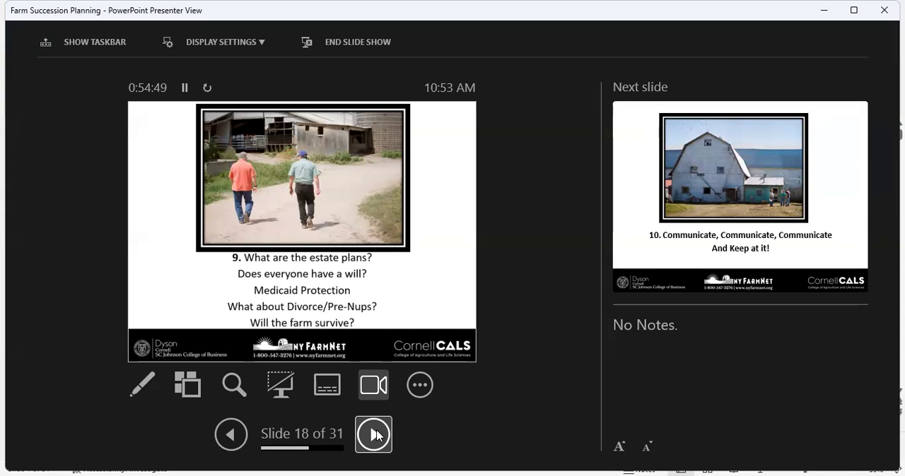
Advance to slide 19, 'Communicate, Communicate, Communicate and Keep at it!'.
{"action": "left_click", "coordinate": [373, 434]}
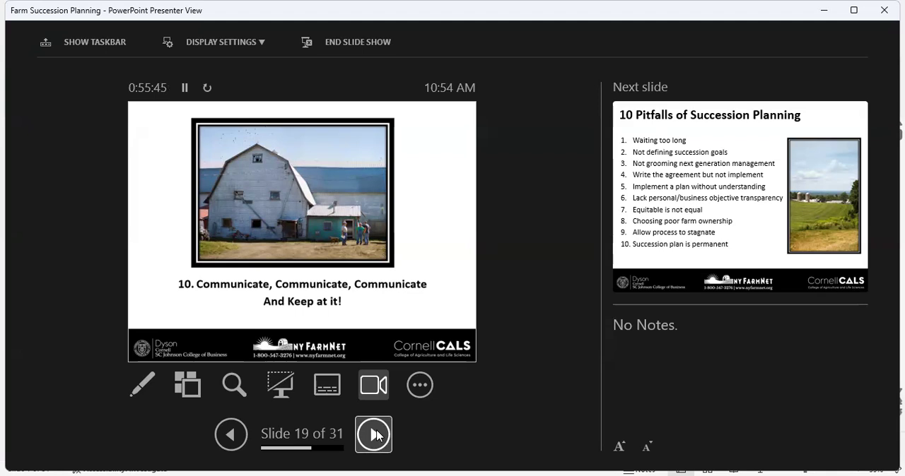
Move past slide 20, the ten-pitfalls overview, to slide 21, Waiting too long.
{"action": "left_click", "coordinate": [373, 435]}
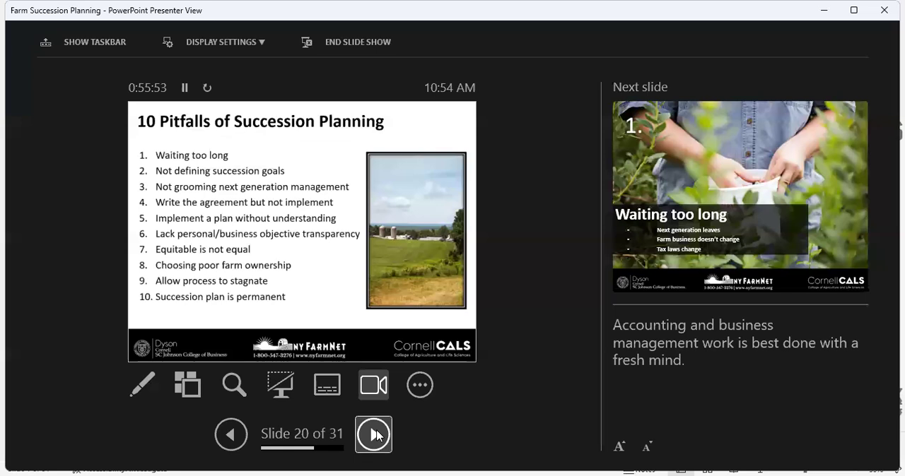
{"action": "left_click", "coordinate": [373, 433]}
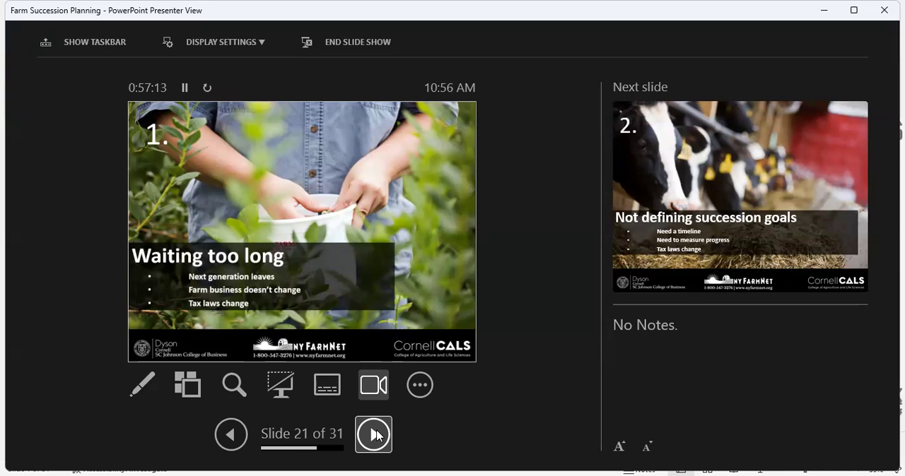
Advance to slide 22, pitfall two: Not defining succession goals.
{"action": "left_click", "coordinate": [373, 434]}
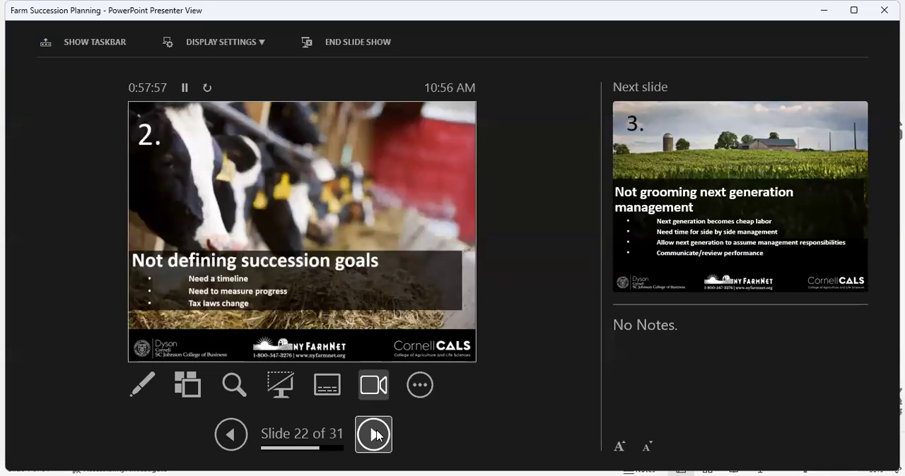
Advance to slide 23, pitfall three: Not grooming next generation management.
{"action": "left_click", "coordinate": [373, 434]}
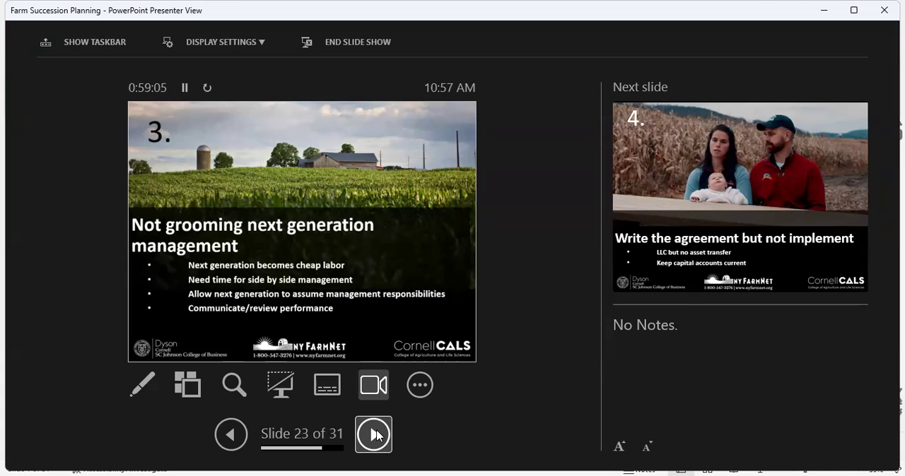
{"action": "mouse_move", "coordinate": [466, 445]}
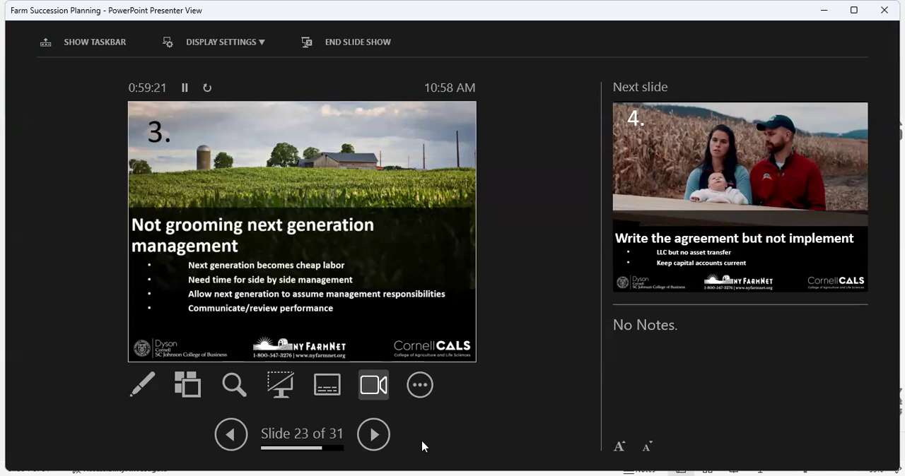
{"action": "mouse_move", "coordinate": [413, 435]}
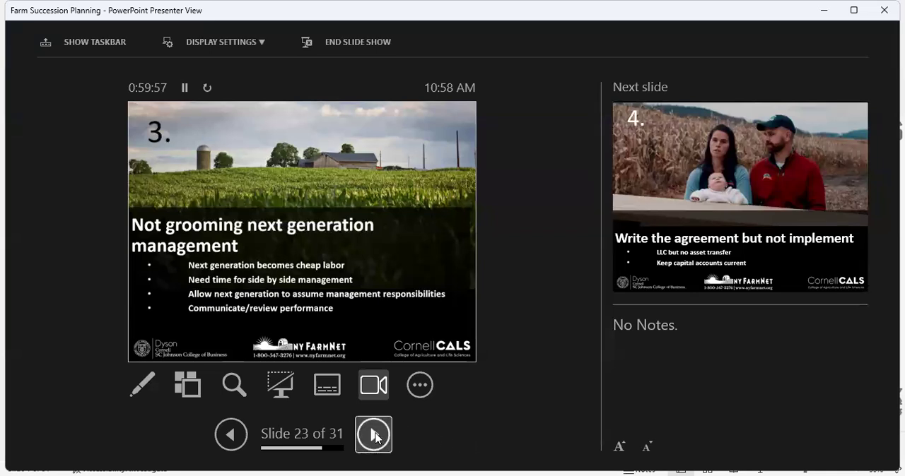
Advance to slide 24, pitfall four: writing the agreement but not implementing it.
{"action": "left_click", "coordinate": [373, 434]}
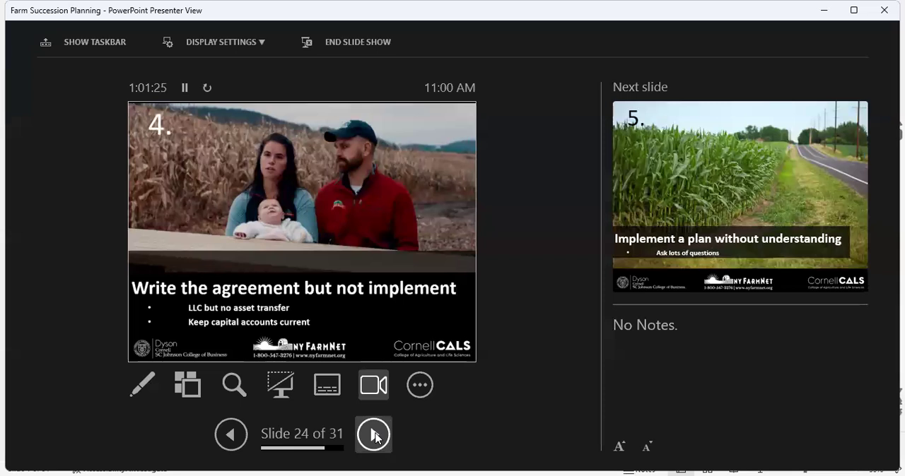
Advance to slide 25, pitfall five: implementing a plan without understanding.
{"action": "left_click", "coordinate": [373, 435]}
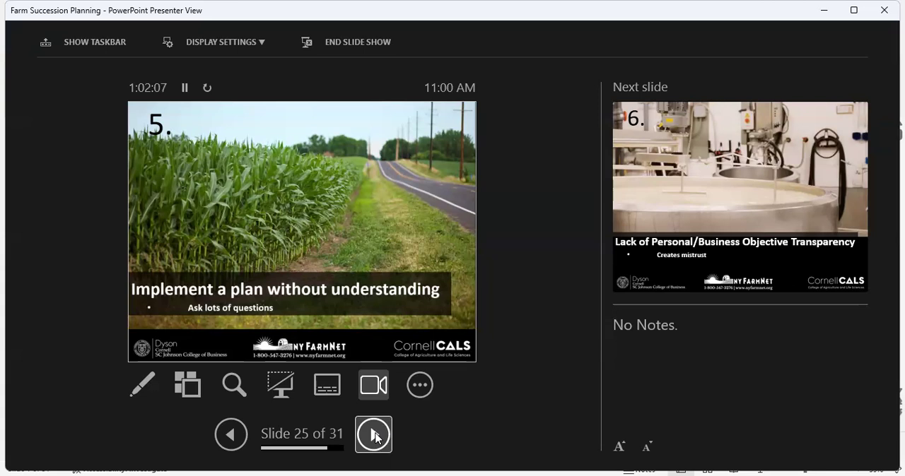
Advance to slide 26, pitfall six: lack of personal/business objective transparency.
{"action": "left_click", "coordinate": [373, 434]}
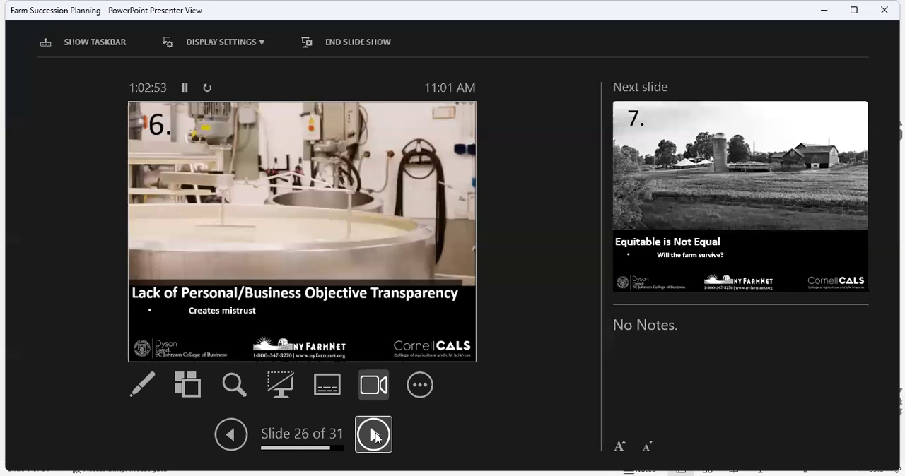
Advance to slide 27, pitfall seven: Equitable is Not Equal.
{"action": "left_click", "coordinate": [374, 434]}
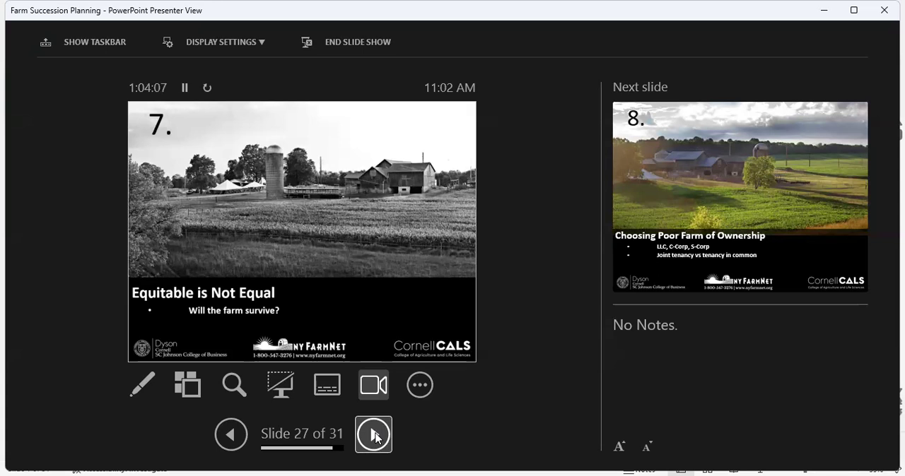
Advance to slide 28, pitfall eight: choosing a poor form of ownership.
{"action": "left_click", "coordinate": [373, 434]}
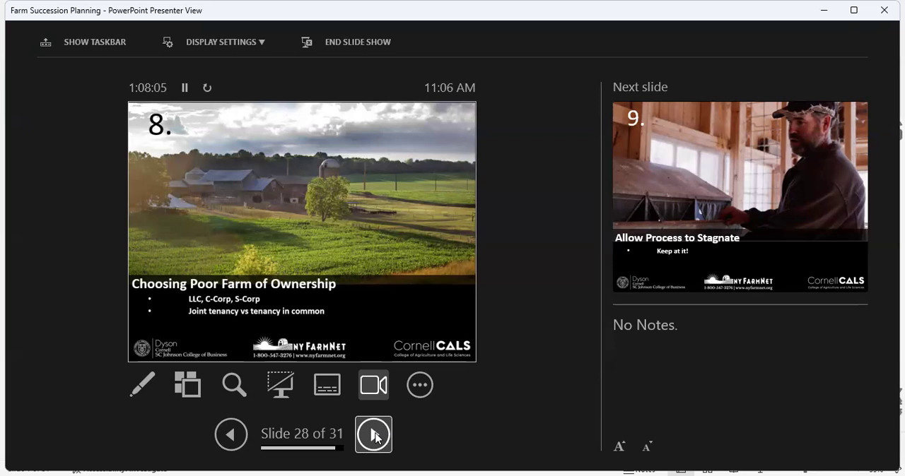
Advance to slide 29, pitfall nine: allowing the process to stagnate.
{"action": "left_click", "coordinate": [373, 434]}
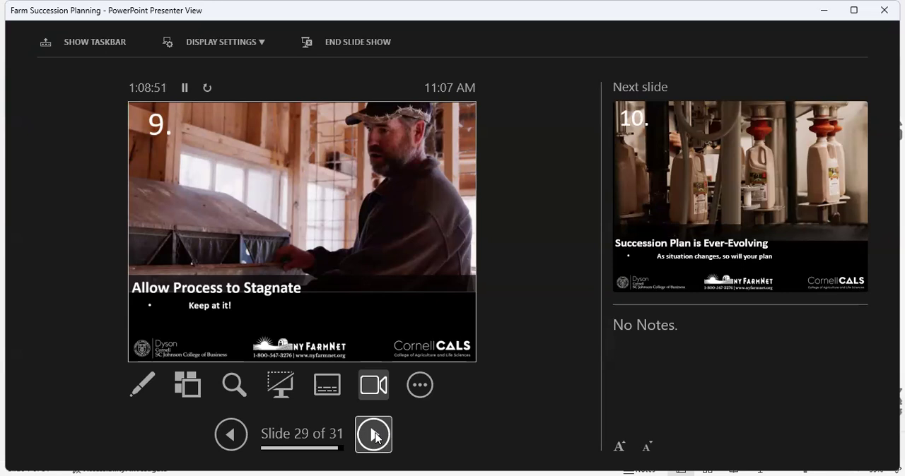
Advance to slide 30, pitfall ten: the succession plan is ever-evolving.
{"action": "left_click", "coordinate": [373, 434]}
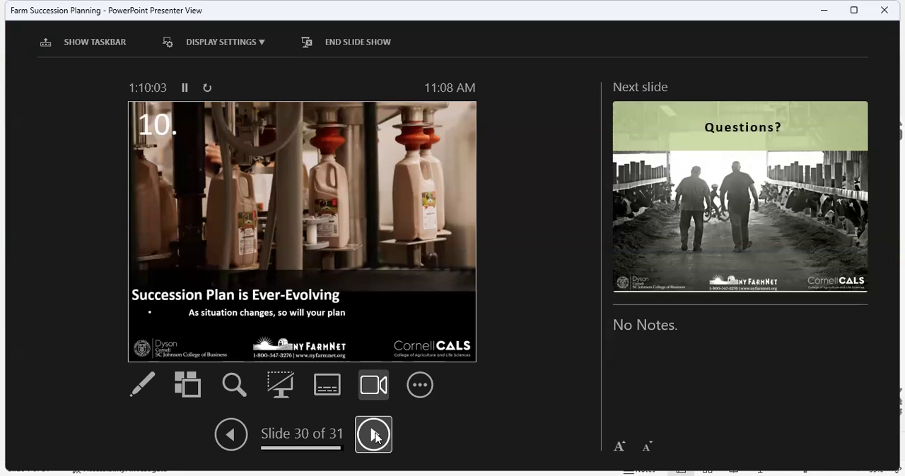
{"action": "left_click", "coordinate": [373, 434]}
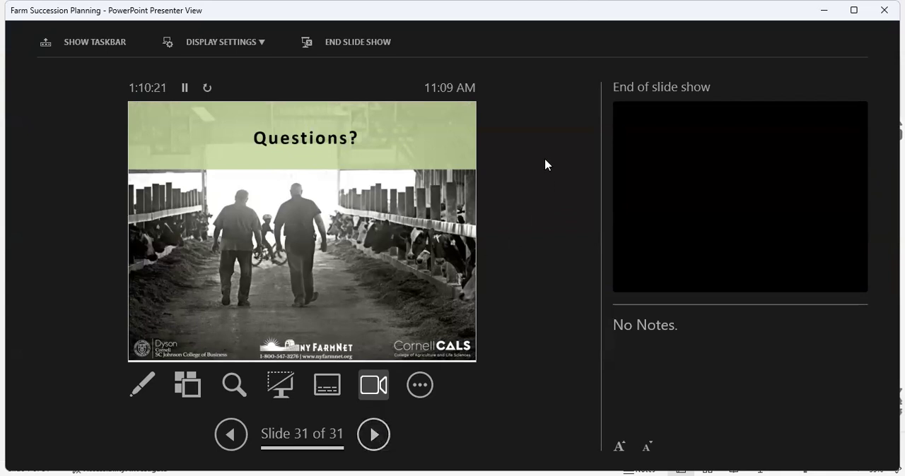
{"action": "mouse_move", "coordinate": [512, 63]}
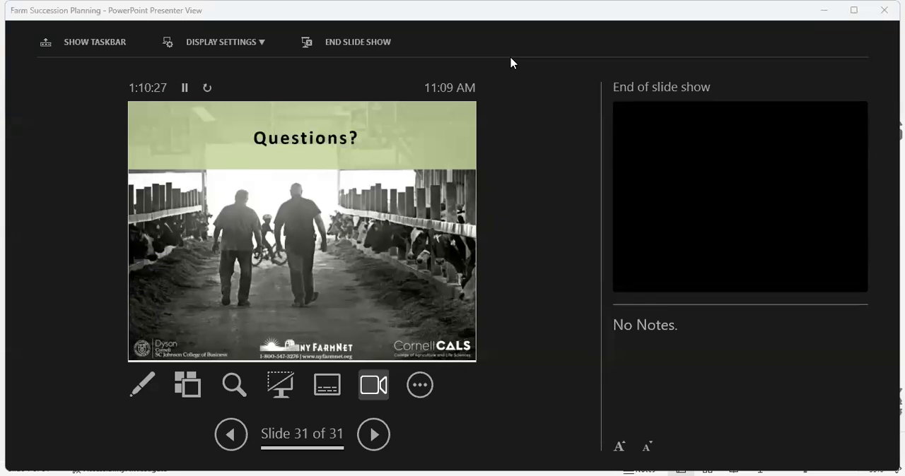
{"action": "mouse_move", "coordinate": [512, 167]}
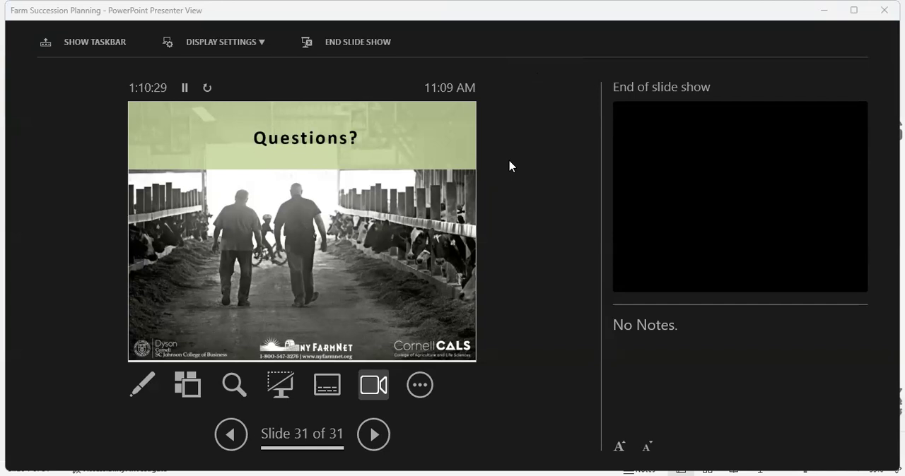
{"action": "mouse_move", "coordinate": [506, 31]}
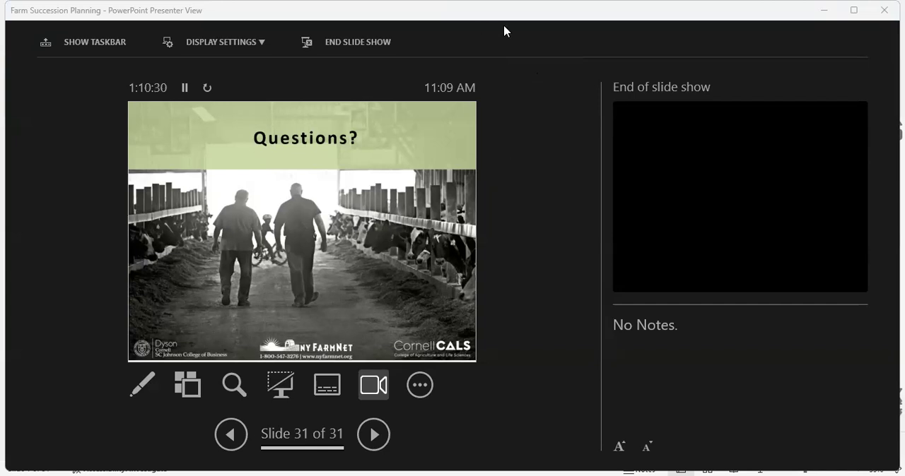